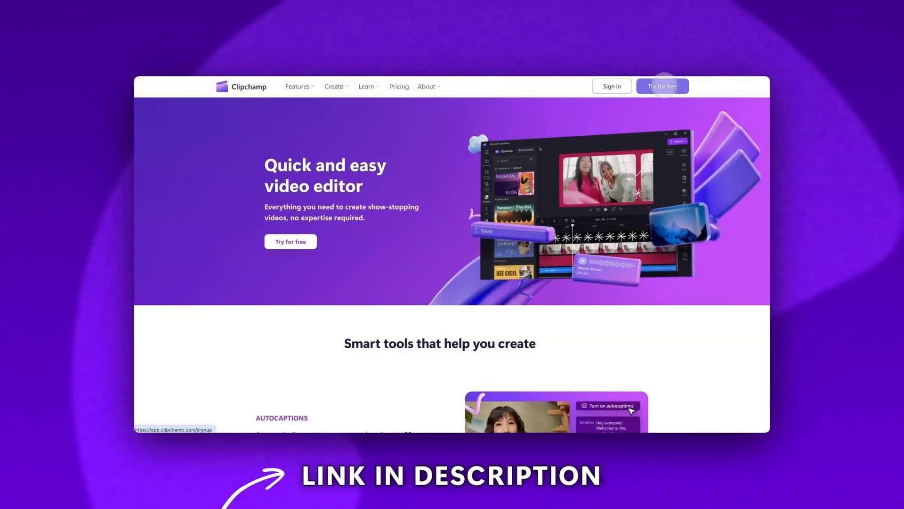
- Launch the Clipchamp editor via 'Try for free' to start a new project
{"action": "left_click", "coordinate": [662, 86]}
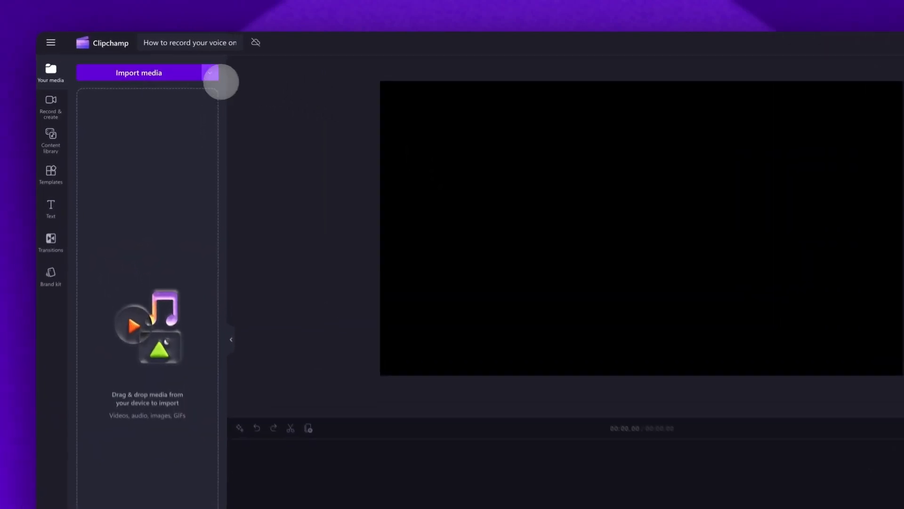
- Import My video.mp4 from the Tutorial folder into the project media
{"action": "left_click", "coordinate": [138, 72]}
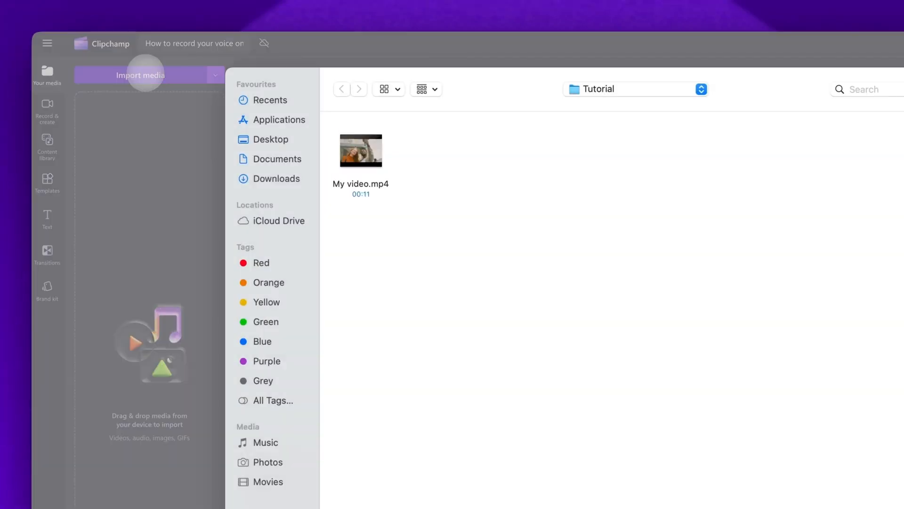
{"action": "left_click", "coordinate": [361, 151]}
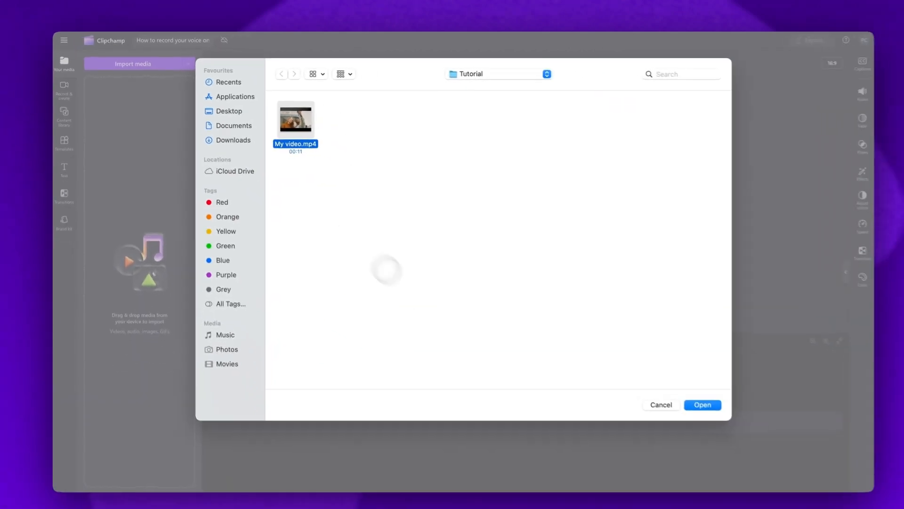
{"action": "left_click", "coordinate": [702, 404]}
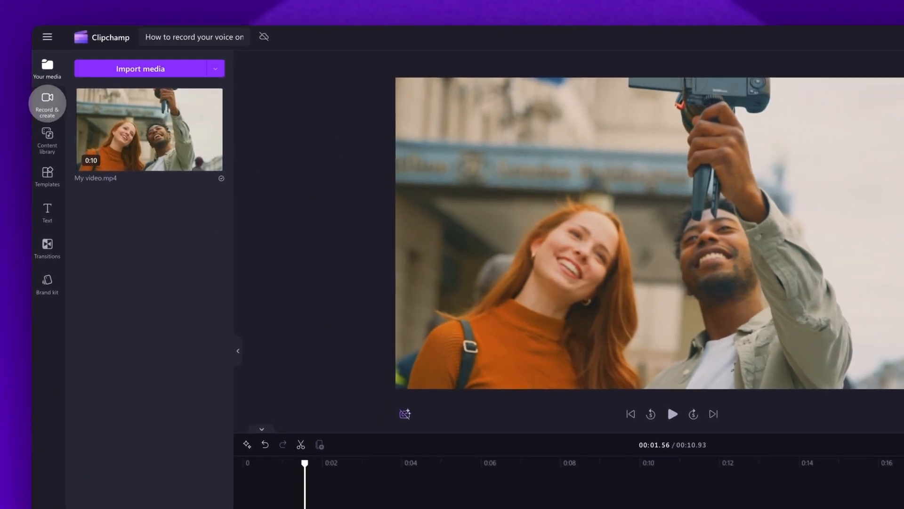
- Go to Record & create and choose Audio to bring up the voice recorder
{"action": "left_click", "coordinate": [48, 104]}
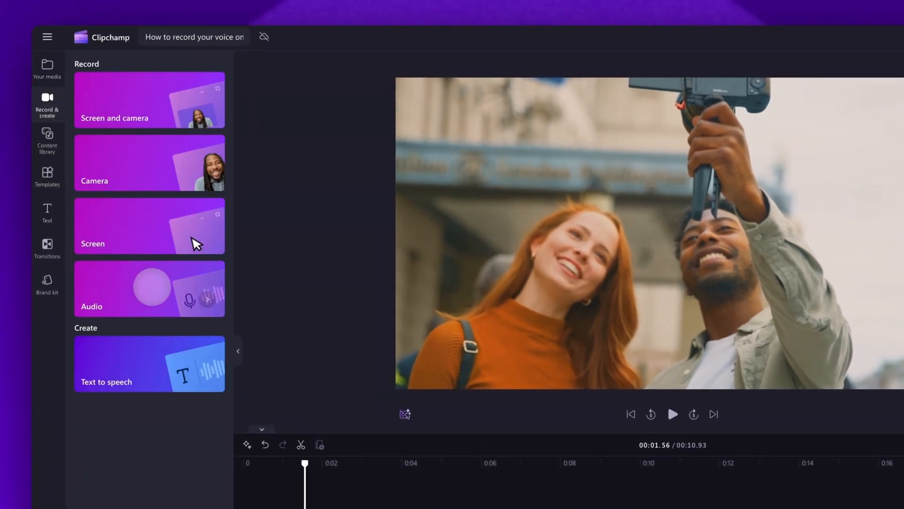
{"action": "left_click", "coordinate": [149, 288]}
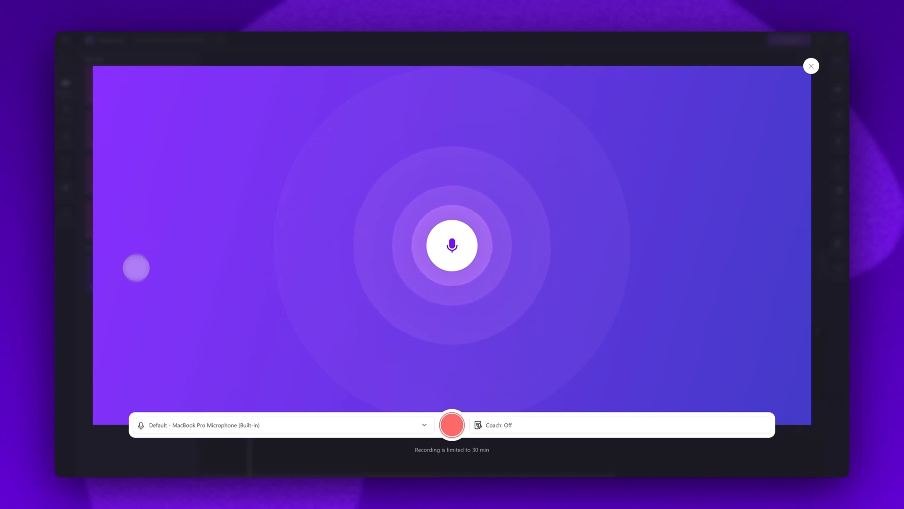
{"action": "mouse_move", "coordinate": [236, 425]}
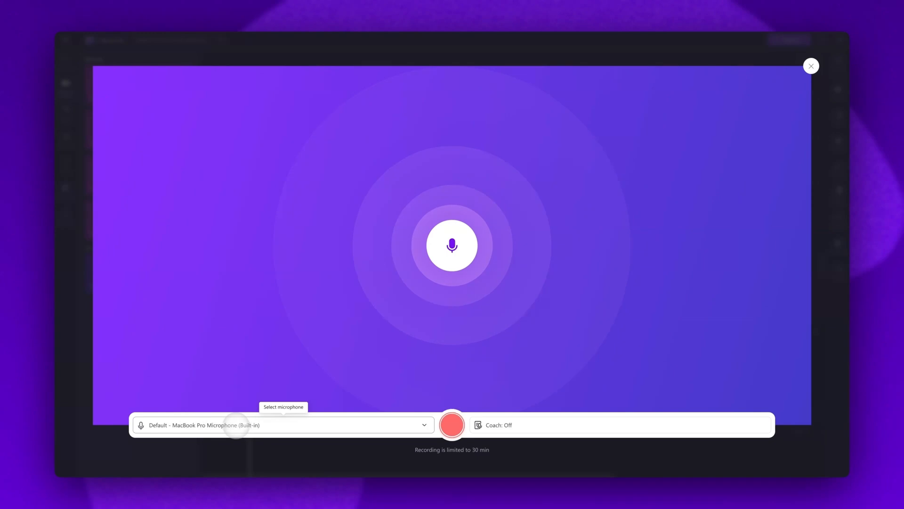
- Check the MacBook Pro microphone, view Speaker Coach info, and start recording
{"action": "left_click", "coordinate": [282, 425]}
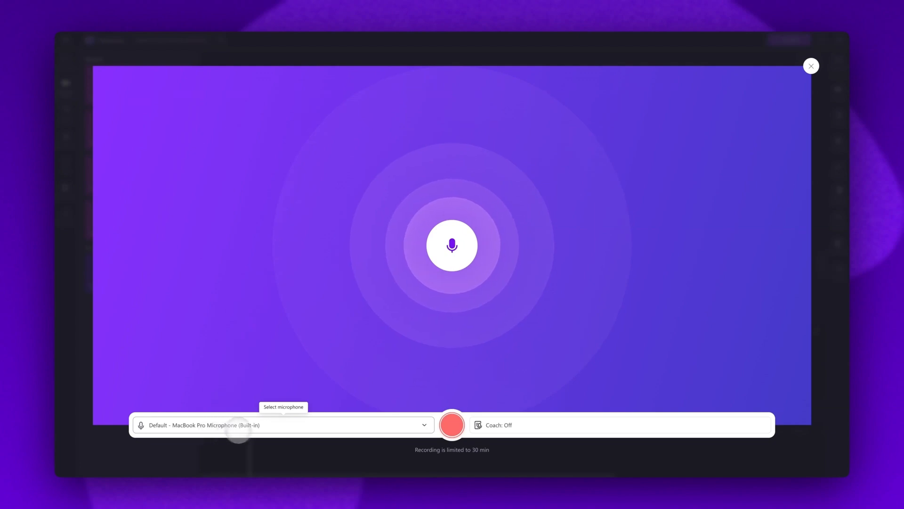
{"action": "mouse_move", "coordinate": [500, 425]}
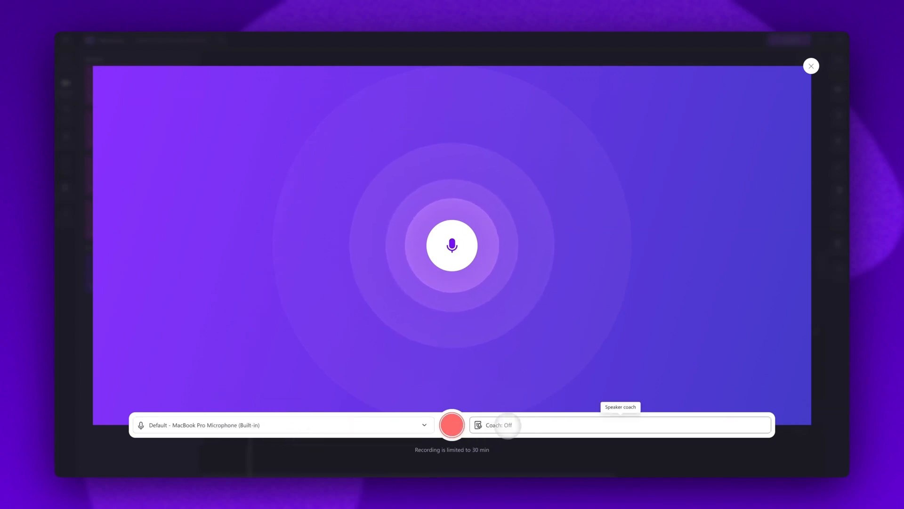
{"action": "left_click", "coordinate": [496, 425]}
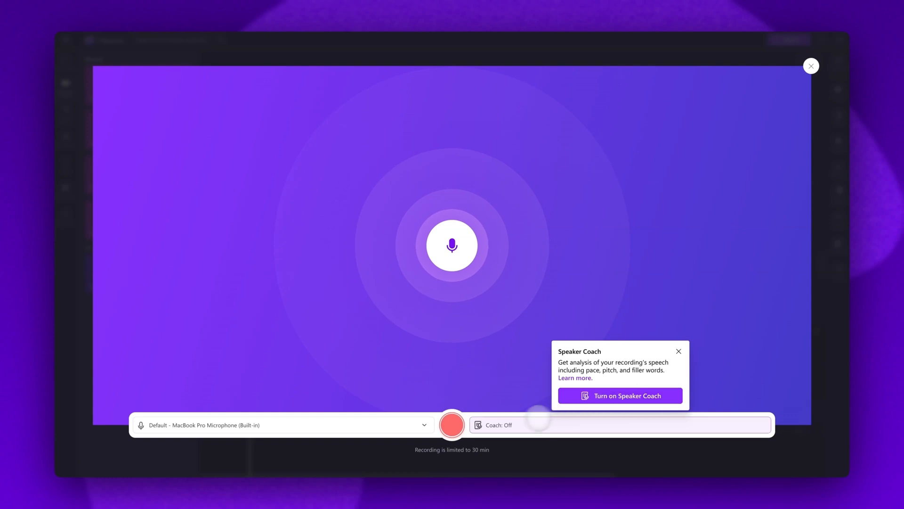
{"action": "left_click", "coordinate": [451, 425]}
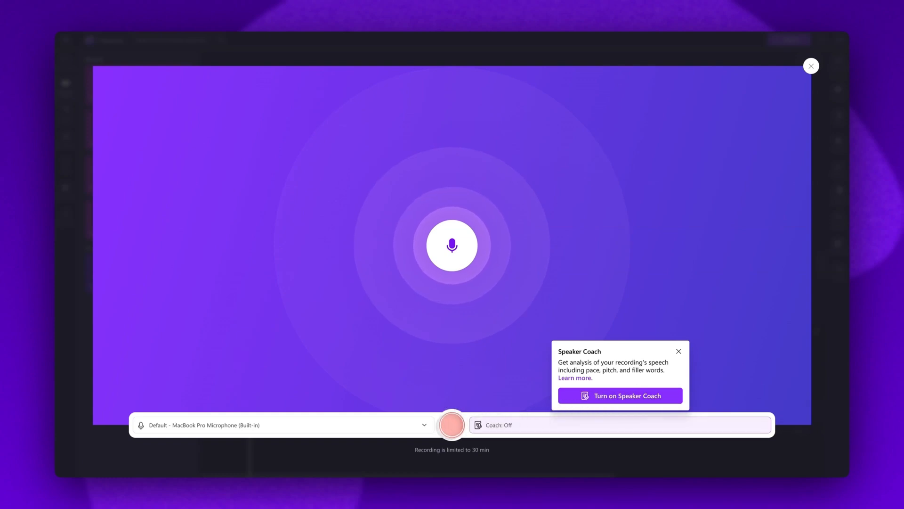
- Record a first voice take of about 17 seconds and stop it for review
{"action": "left_click", "coordinate": [451, 425]}
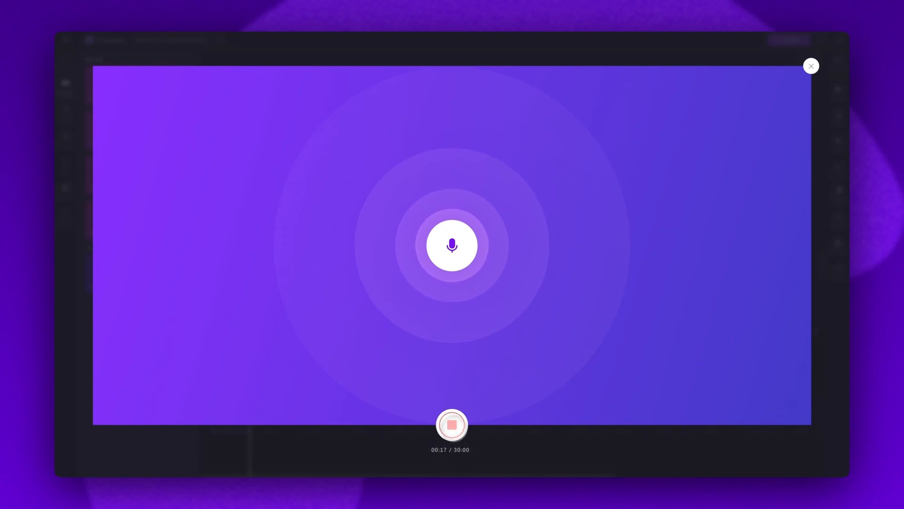
{"action": "left_click", "coordinate": [451, 425]}
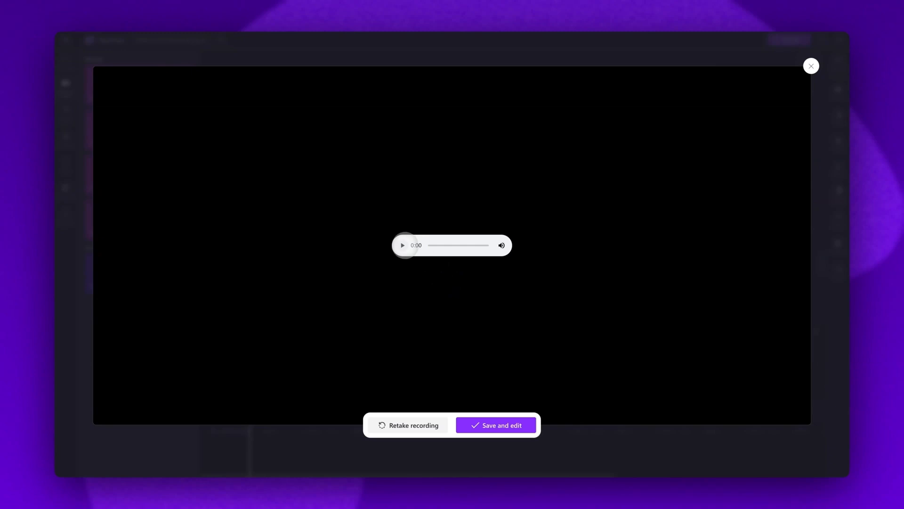
- Play back the first take, then choose Retake recording
{"action": "left_click", "coordinate": [402, 245]}
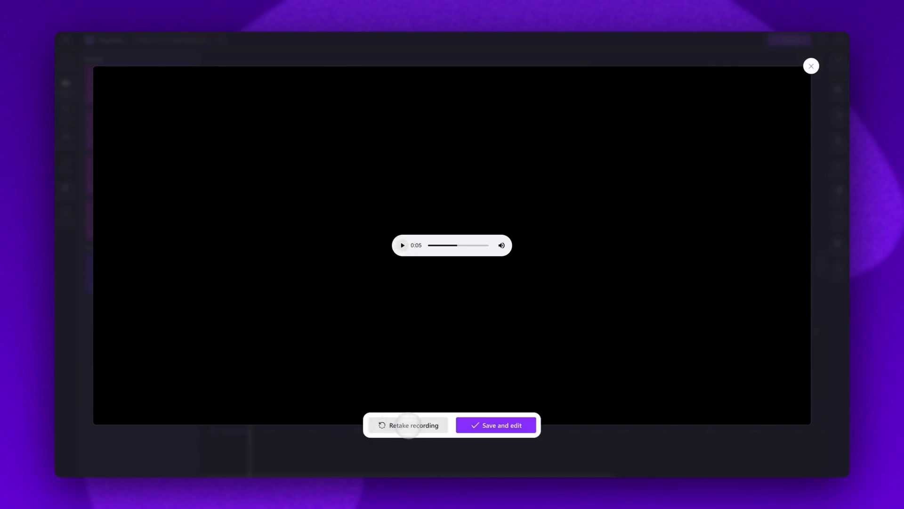
{"action": "left_click", "coordinate": [411, 425]}
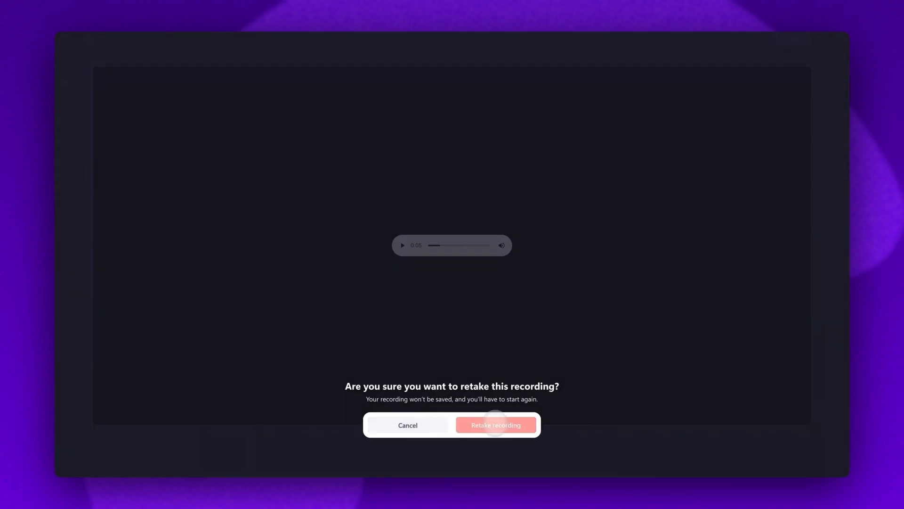
- Confirm the retake and record a second voice take of about 8 seconds
{"action": "left_click", "coordinate": [495, 424]}
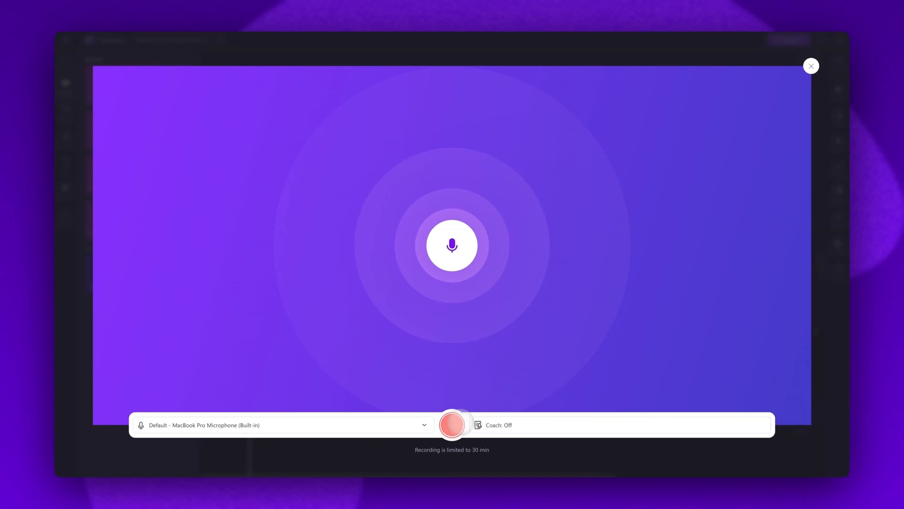
{"action": "left_click", "coordinate": [452, 425]}
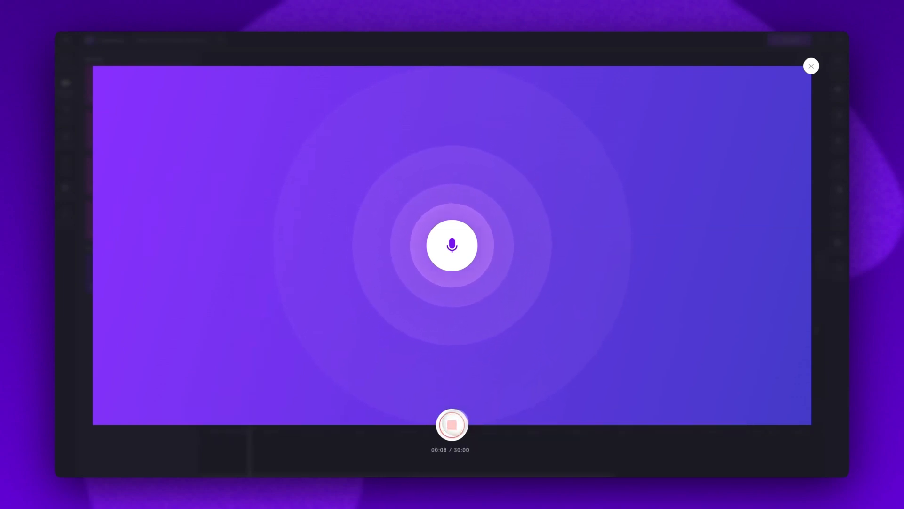
{"action": "left_click", "coordinate": [451, 424]}
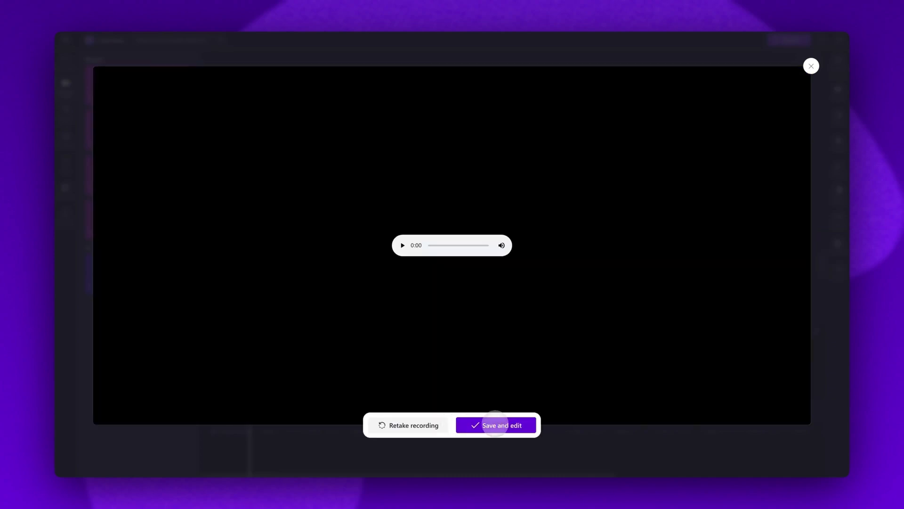
- Save and edit the recording so it lands as an audio track beneath My video.mp4
{"action": "left_click", "coordinate": [496, 425]}
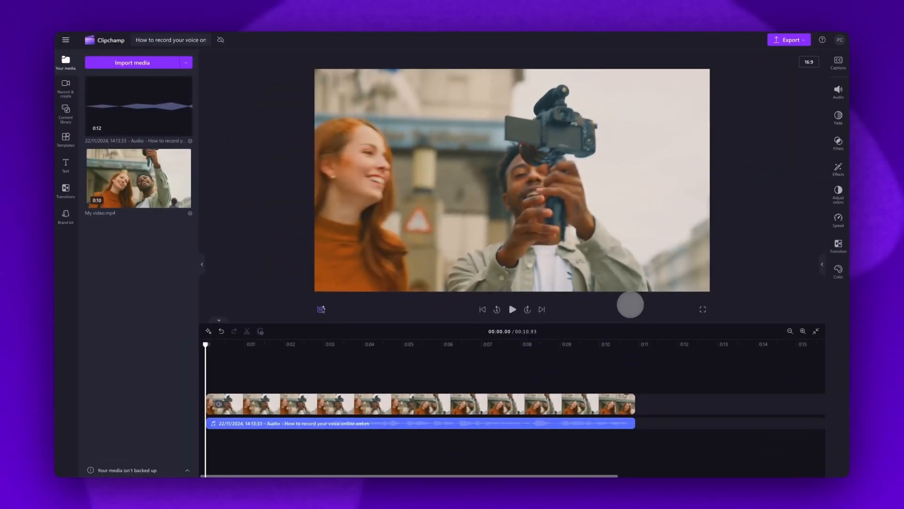
{"action": "left_click", "coordinate": [511, 309]}
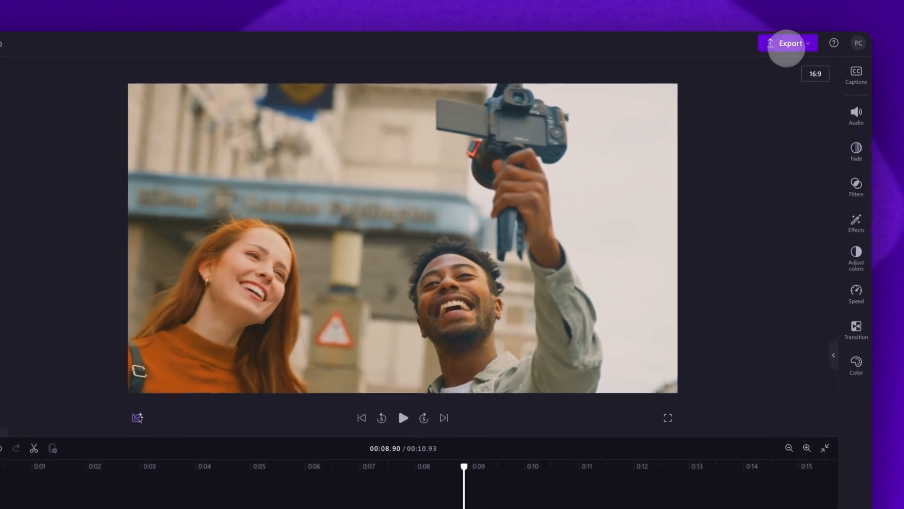
- Export 'How to record your voice online' as MP4 at a chosen quality
{"action": "left_click", "coordinate": [788, 42]}
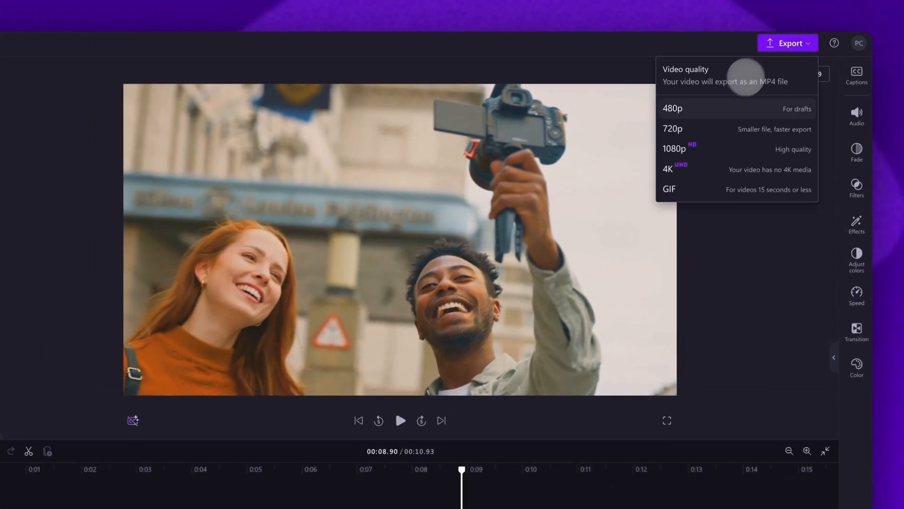
{"action": "left_click", "coordinate": [671, 108]}
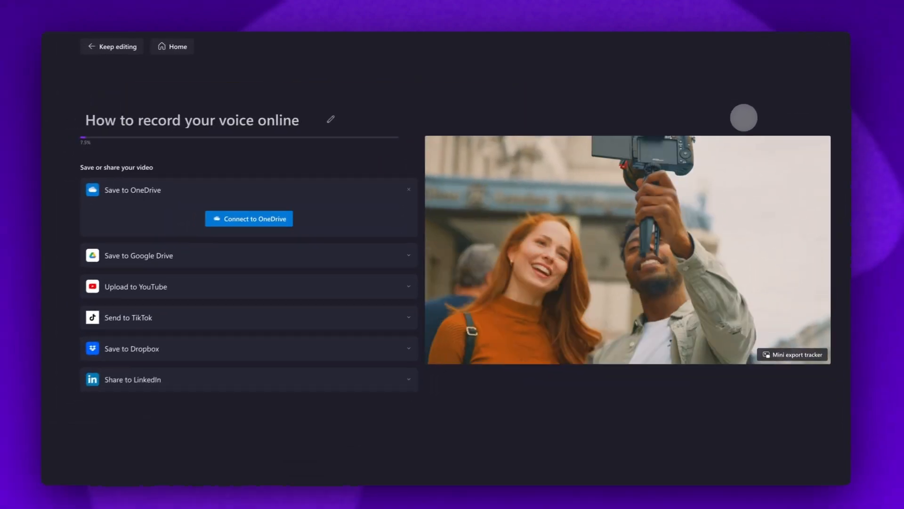